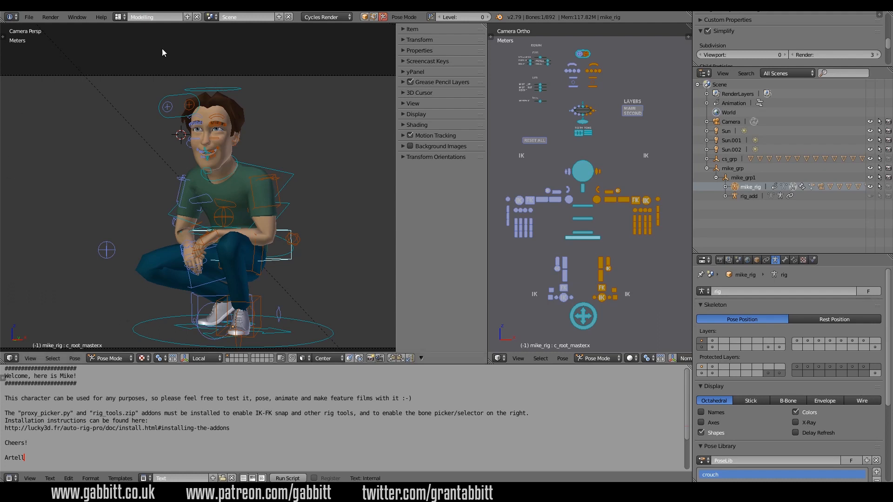
{"action": "mouse_move", "coordinate": [190, 172]}
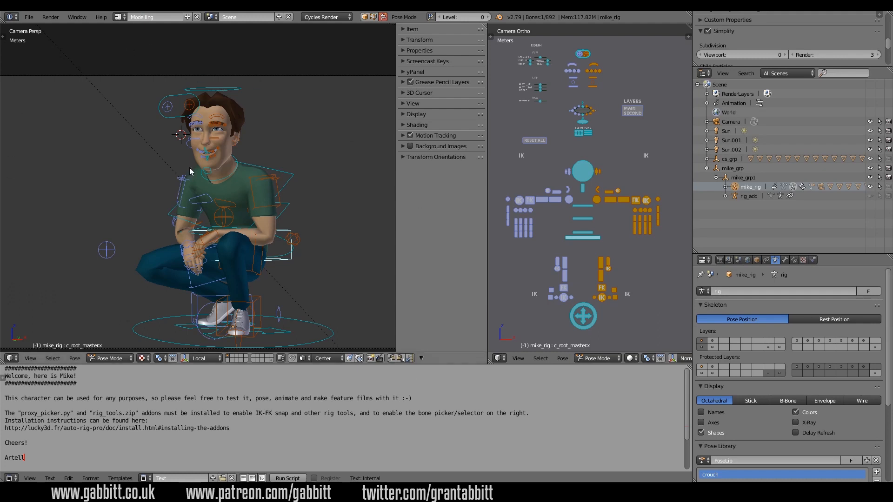
{"action": "mouse_move", "coordinate": [316, 268]}
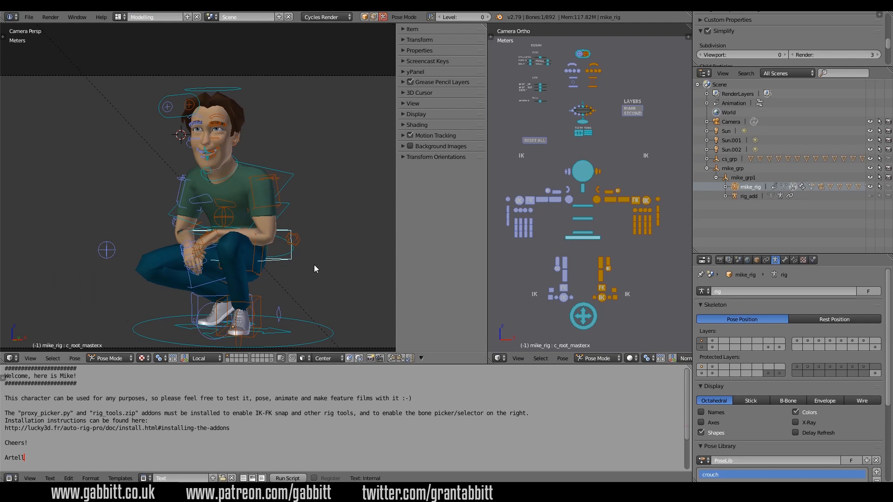
{"action": "mouse_move", "coordinate": [368, 276]}
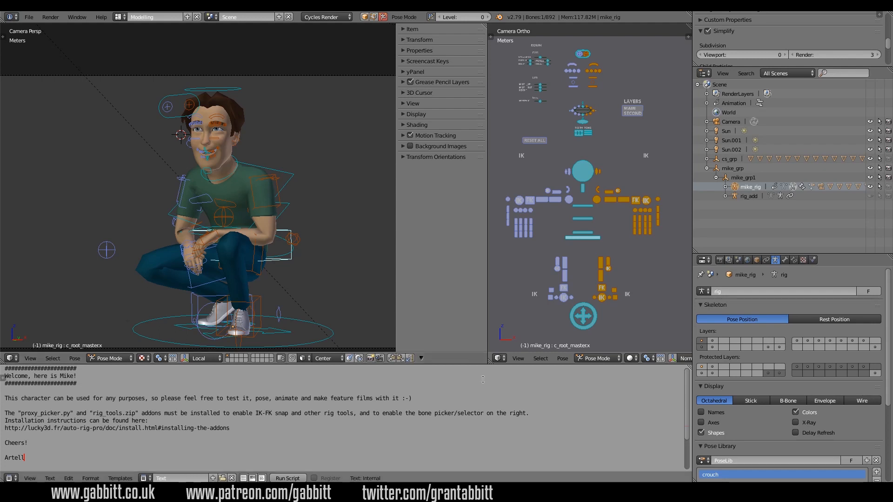
{"action": "mouse_move", "coordinate": [9, 478]}
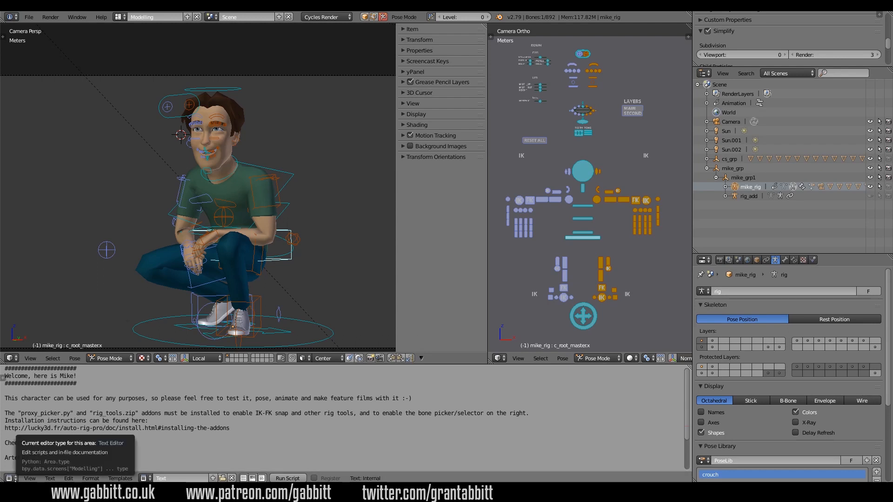
Step: Switch the notes area to the Video Sequence Editor and add a Movie strip
{"action": "left_click", "coordinate": [9, 478]}
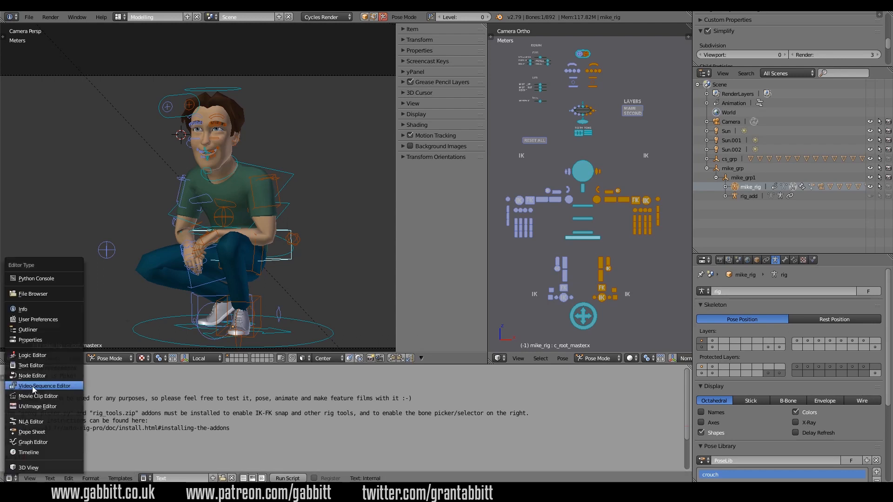
{"action": "left_click", "coordinate": [45, 385]}
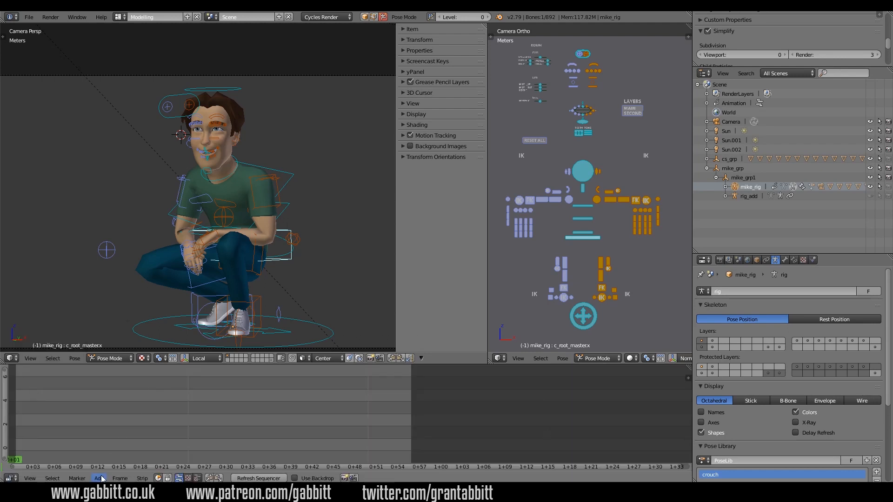
{"action": "left_click", "coordinate": [99, 479]}
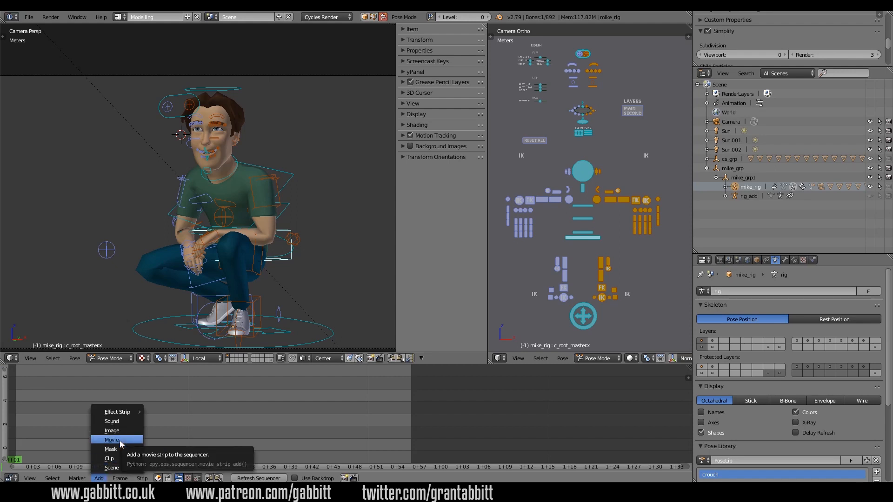
{"action": "left_click", "coordinate": [112, 439]}
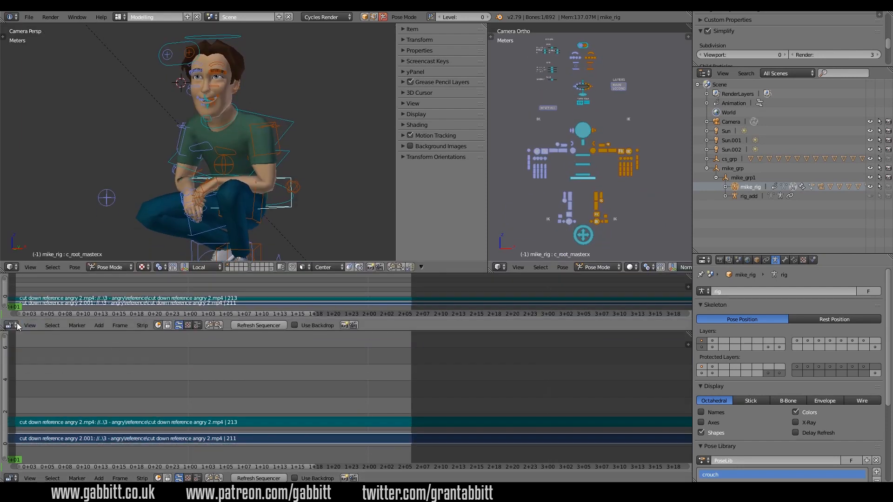
Step: Make the upper area a Timeline, set the scene End frame to 230 and bring up Playback options
{"action": "left_click", "coordinate": [9, 326]}
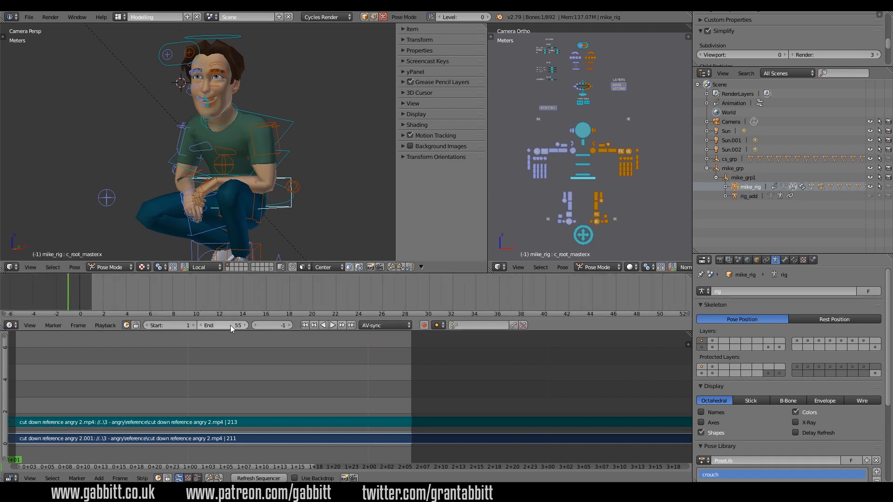
{"action": "left_click", "coordinate": [223, 326]}
{"action": "type", "text": "230"}
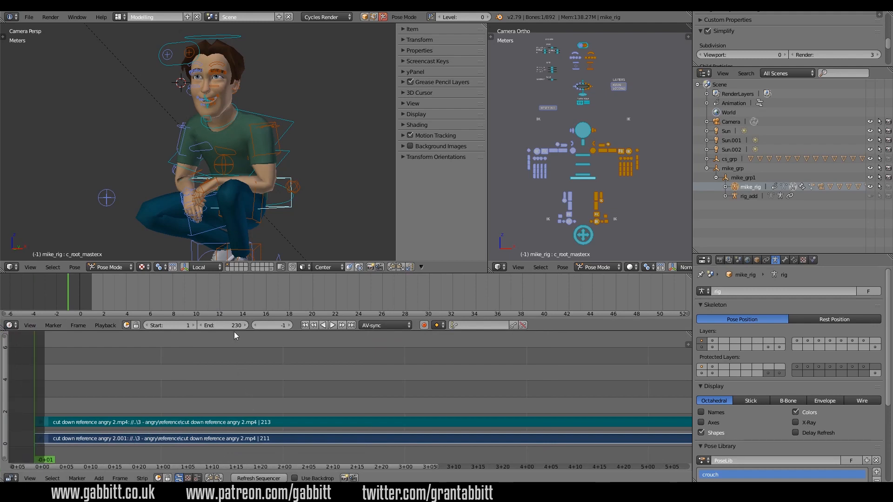
{"action": "left_click", "coordinate": [385, 326]}
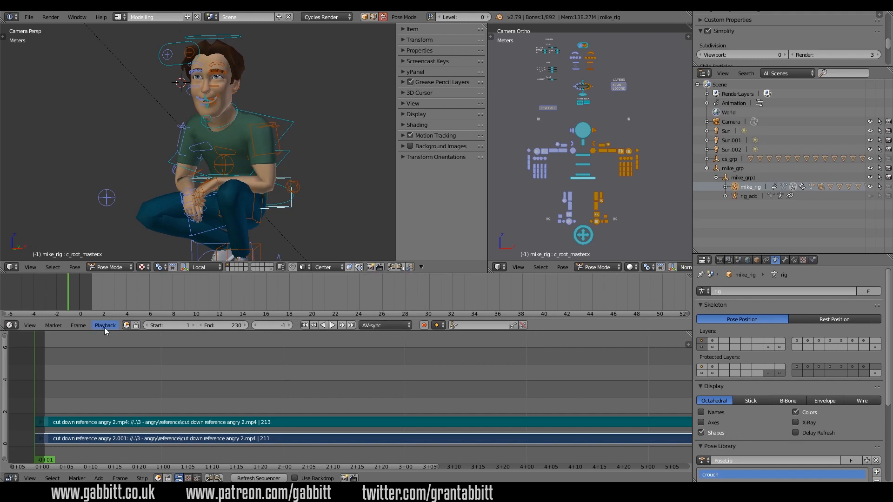
{"action": "left_click", "coordinate": [106, 326]}
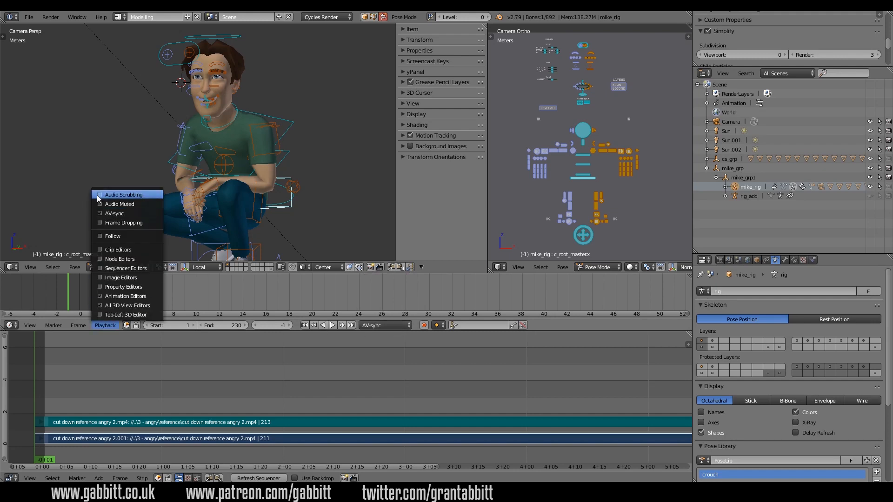
{"action": "mouse_move", "coordinate": [123, 194]}
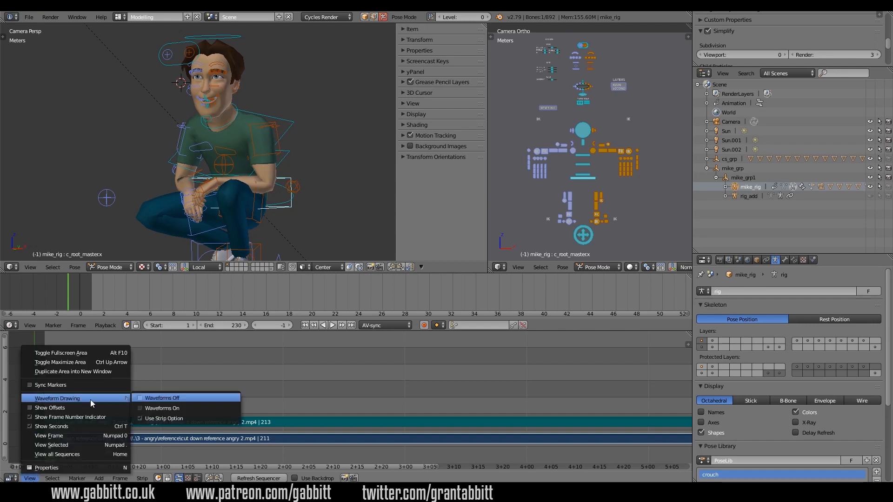
{"action": "mouse_move", "coordinate": [162, 408]}
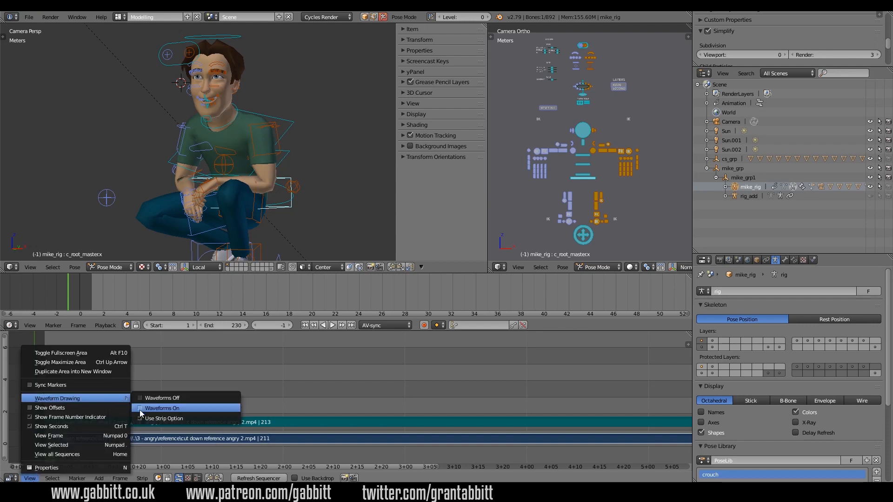
Step: Turn on waveform drawing for the reference clip's sound strip
{"action": "left_click", "coordinate": [162, 408]}
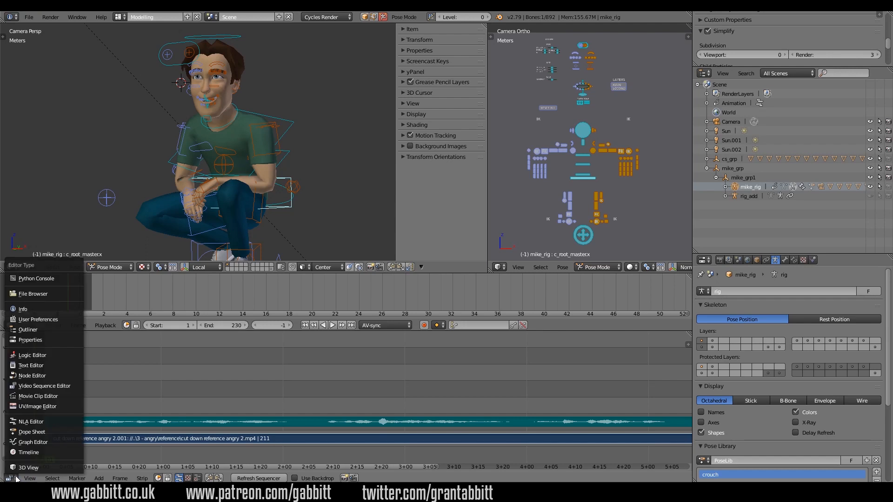
{"action": "mouse_move", "coordinate": [45, 385]}
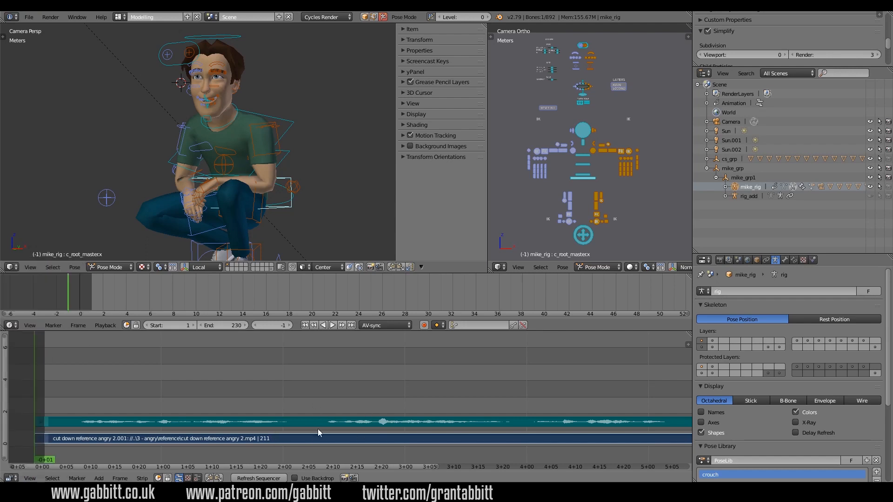
{"action": "mouse_move", "coordinate": [327, 422]}
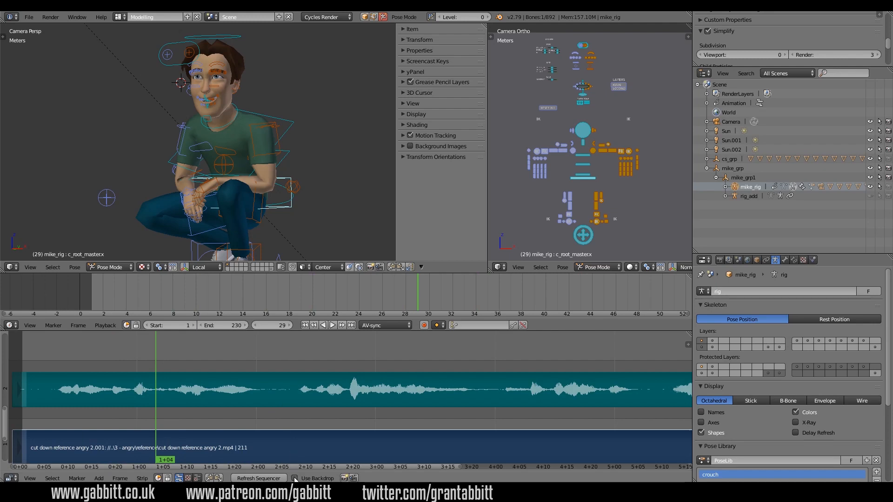
Step: Enable Use Backdrop so the reference footage shows behind the strips
{"action": "left_click", "coordinate": [296, 478]}
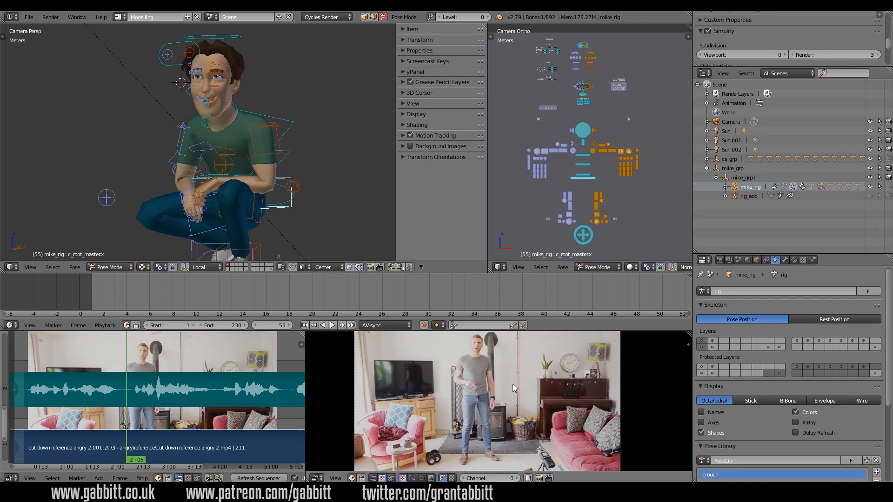
{"action": "mouse_move", "coordinate": [515, 368]}
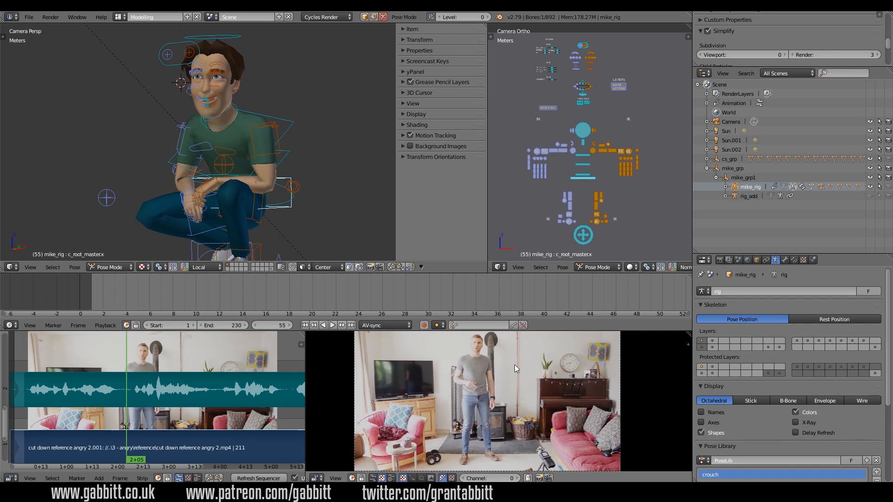
{"action": "mouse_move", "coordinate": [500, 367]}
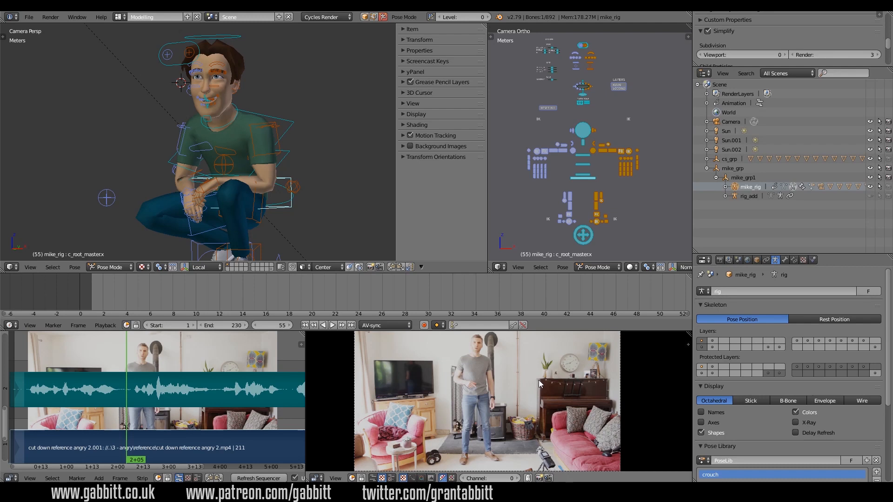
{"action": "mouse_move", "coordinate": [437, 452]}
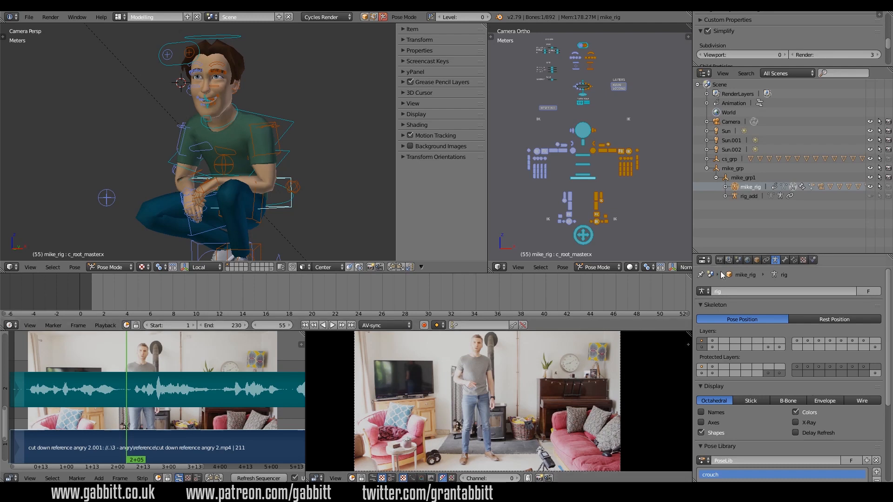
Step: Show the Render tab's Dimensions panel with 1280×720 resolution and 25 fps
{"action": "left_click", "coordinate": [709, 260]}
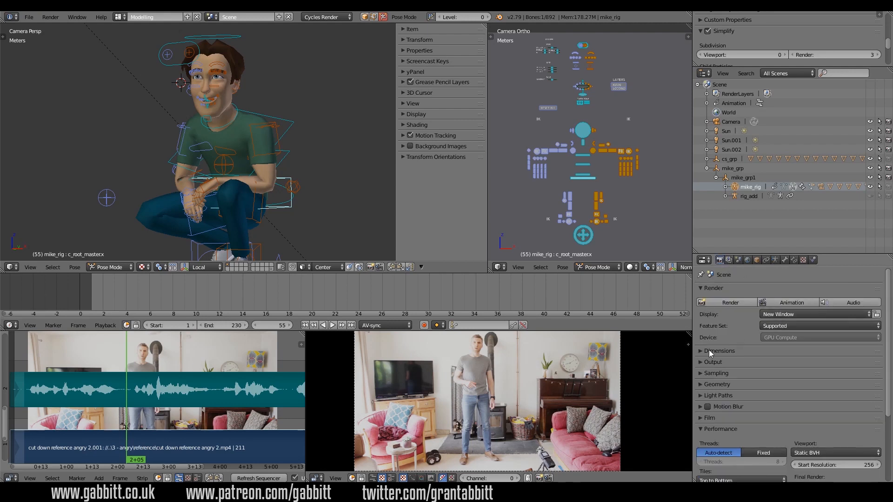
{"action": "left_click", "coordinate": [720, 350]}
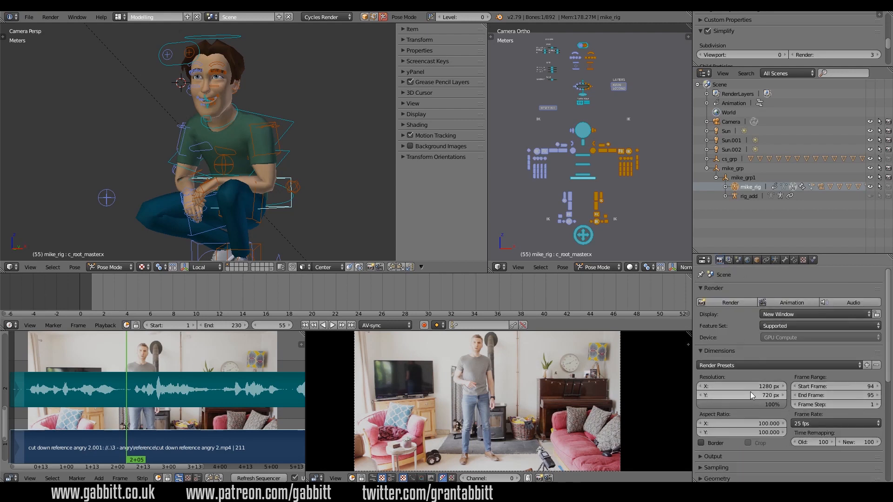
{"action": "mouse_move", "coordinate": [741, 396]}
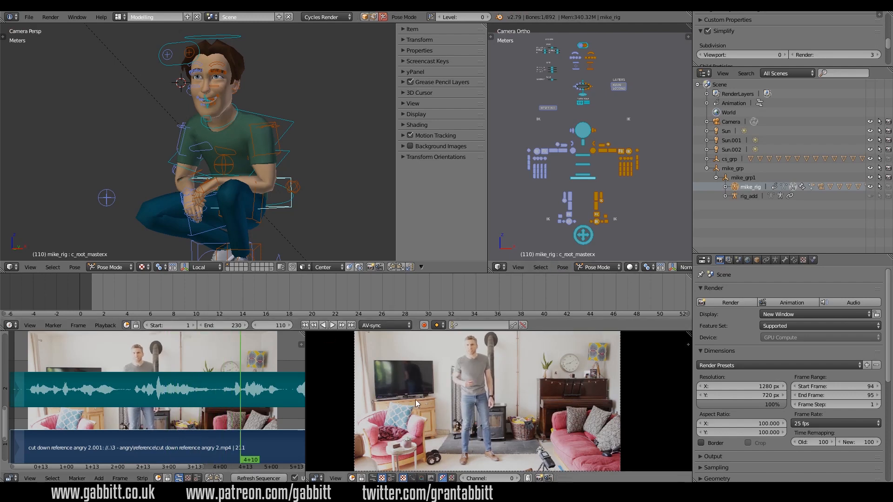
{"action": "mouse_move", "coordinate": [162, 403]}
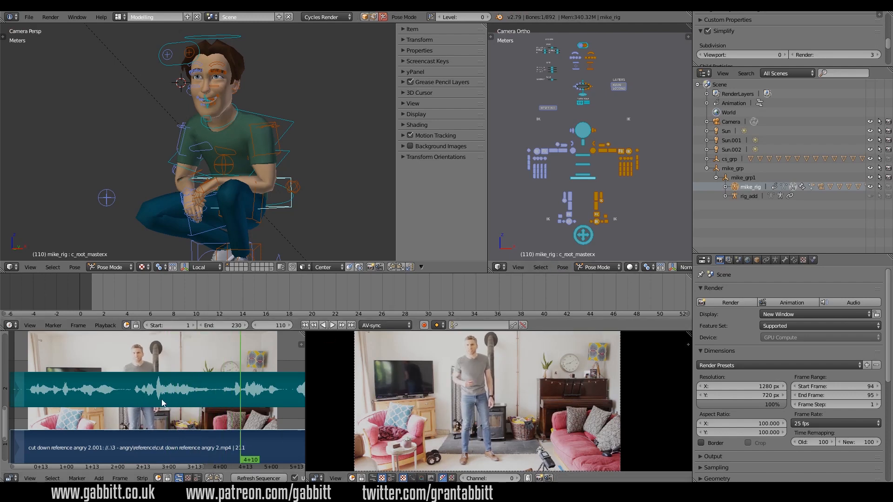